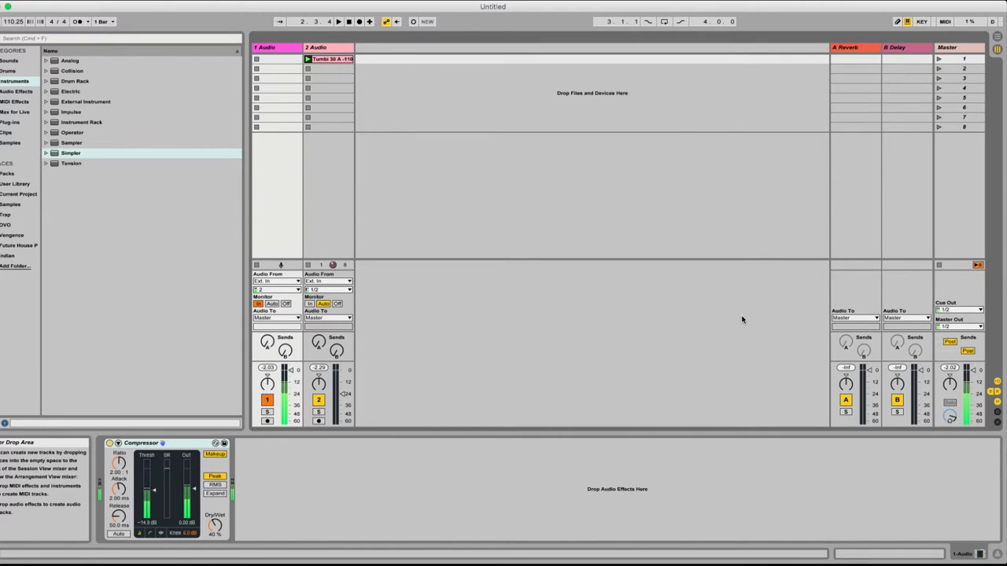
mouse_move(746, 184)
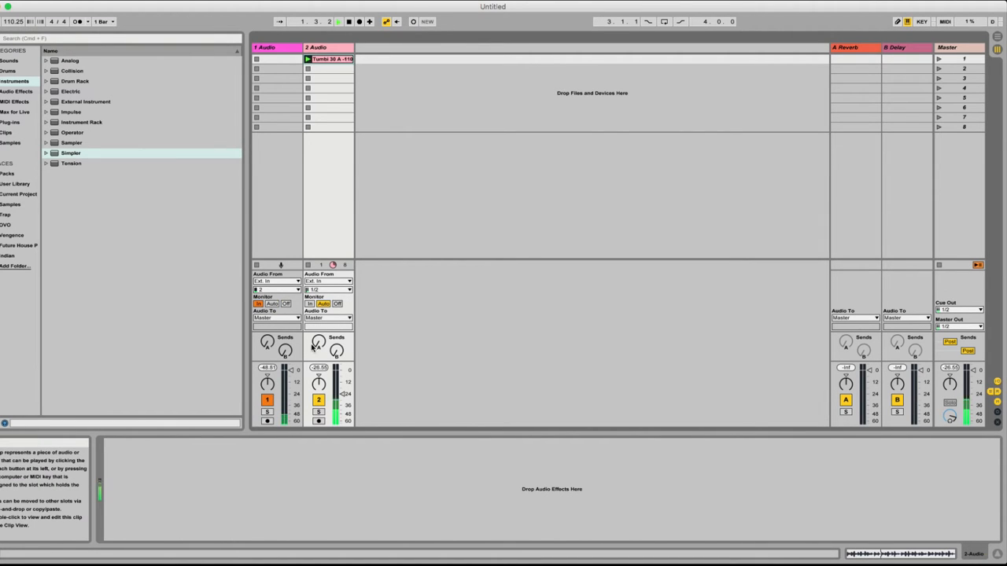
Slice the percussion clip on track 2 to a new MIDI track.
click(307, 60)
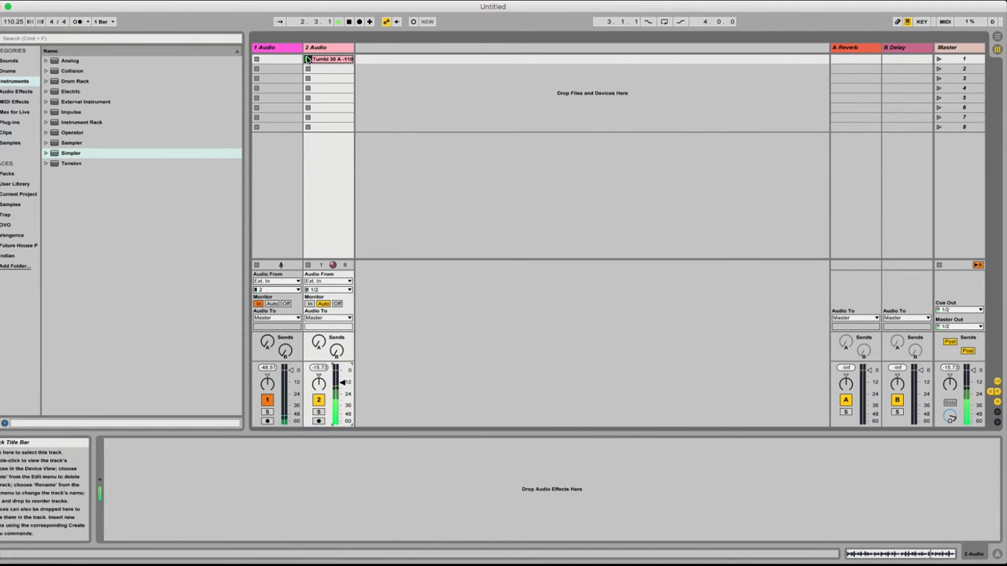
click(338, 22)
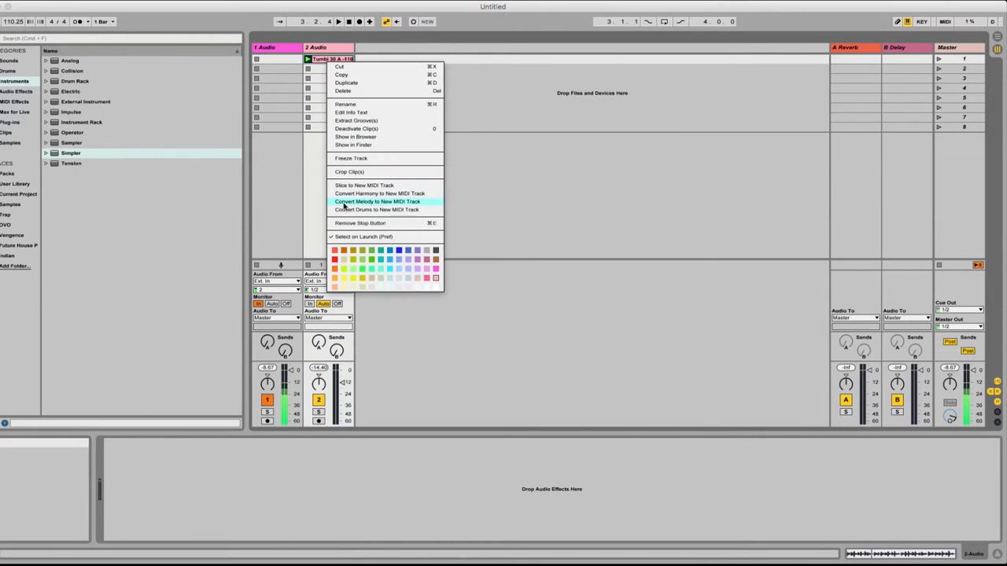
click(363, 186)
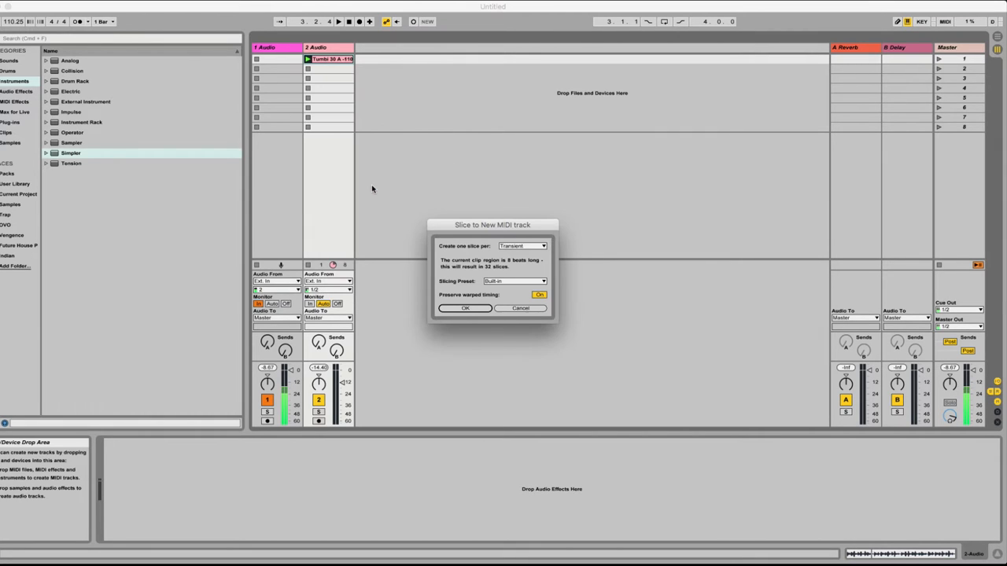
Keep the 'Create one slice per' setting at Transient.
click(523, 246)
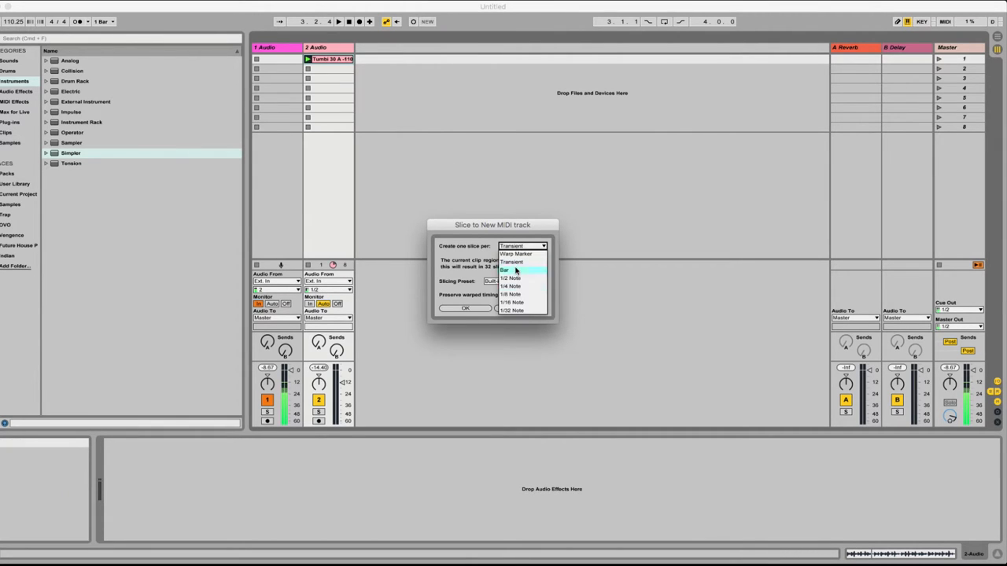
mouse_move(516, 294)
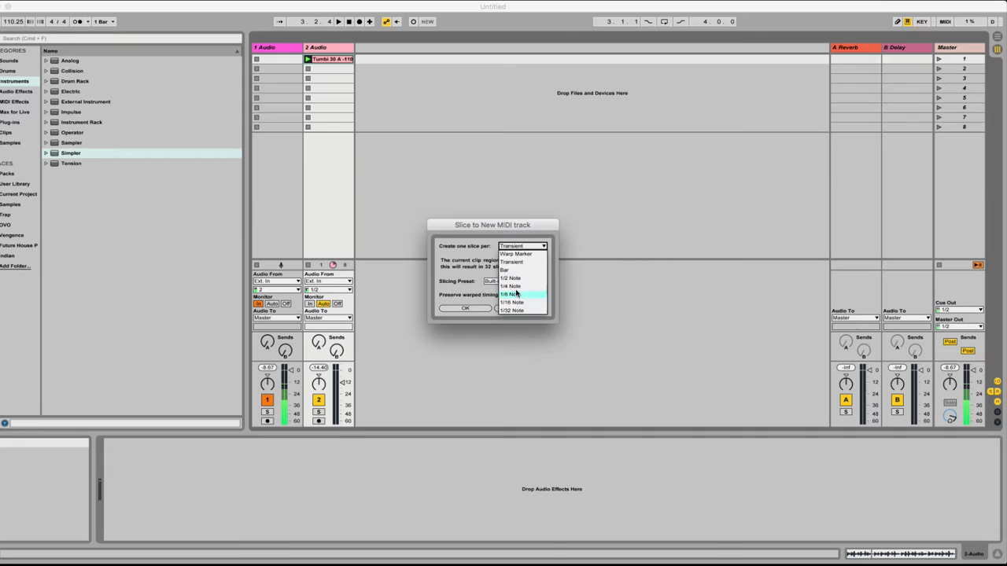
mouse_move(516, 253)
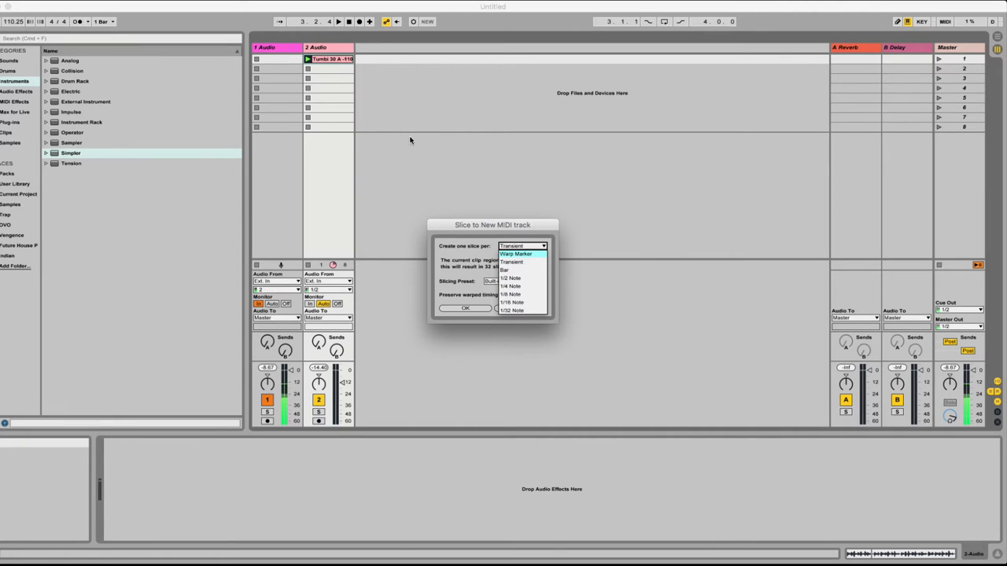
mouse_move(336, 226)
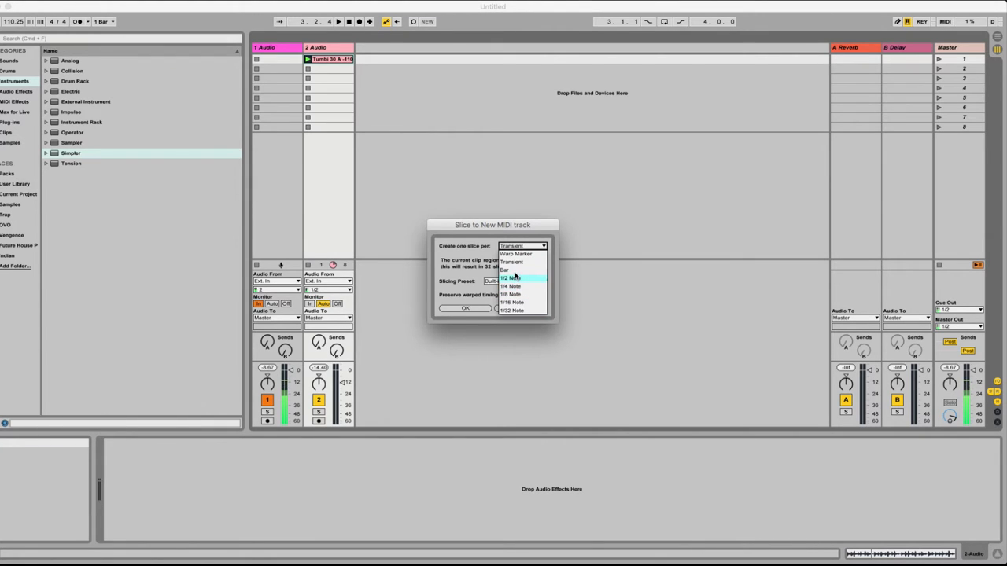
click(513, 253)
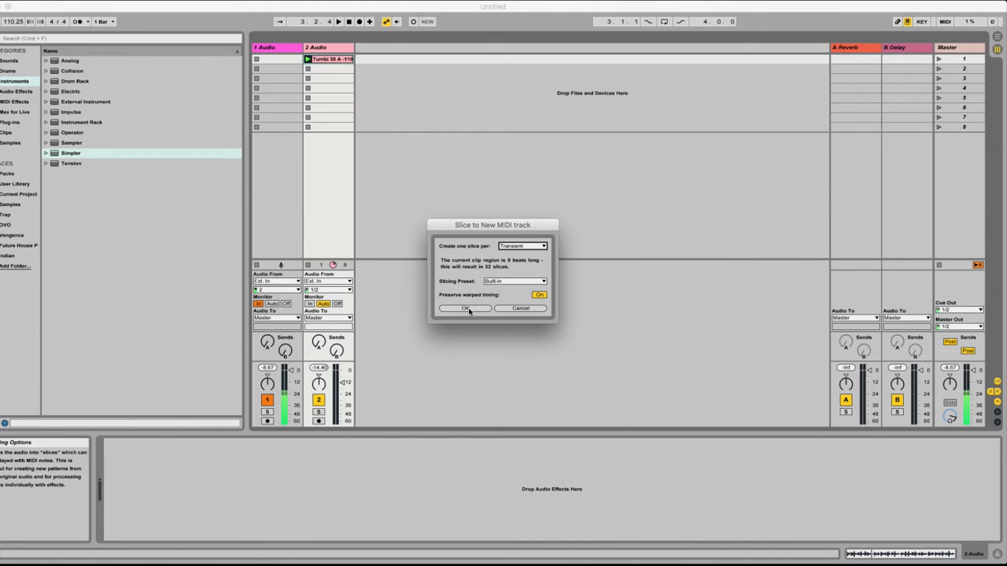
Confirm the slicing settings with OK.
click(464, 307)
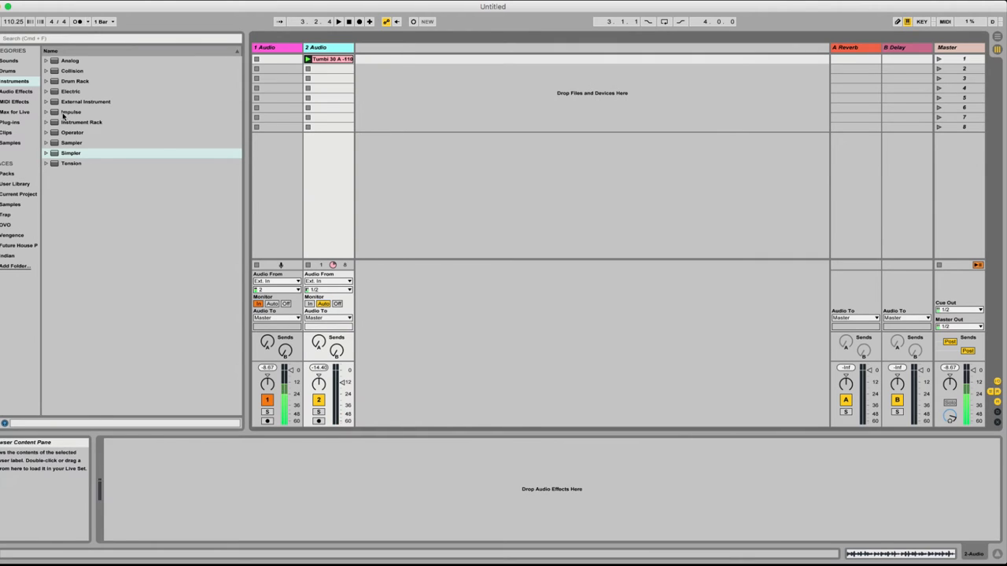
View the new MIDI track 3's Simpler showing the slice-divided percussion waveform.
click(70, 154)
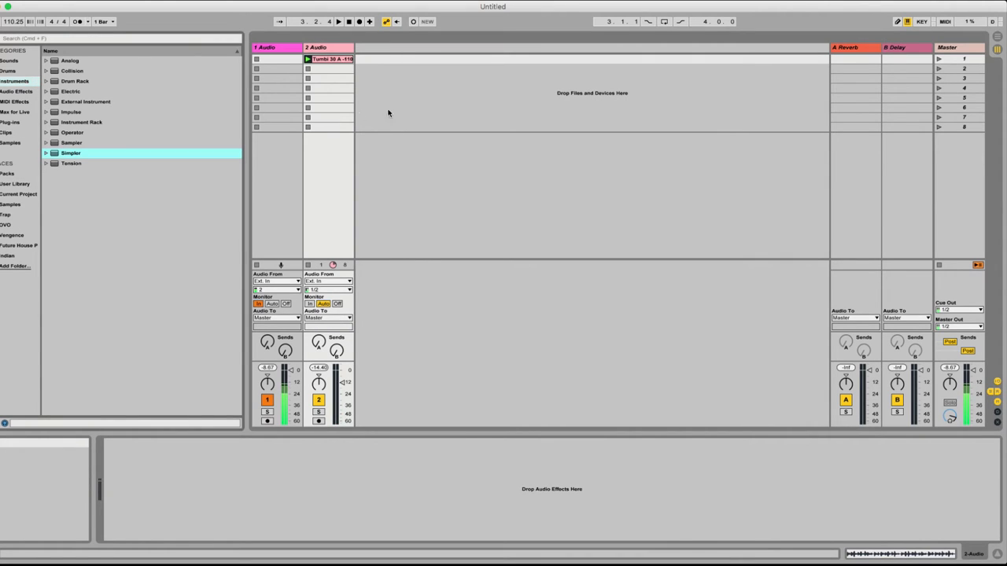
mouse_move(407, 94)
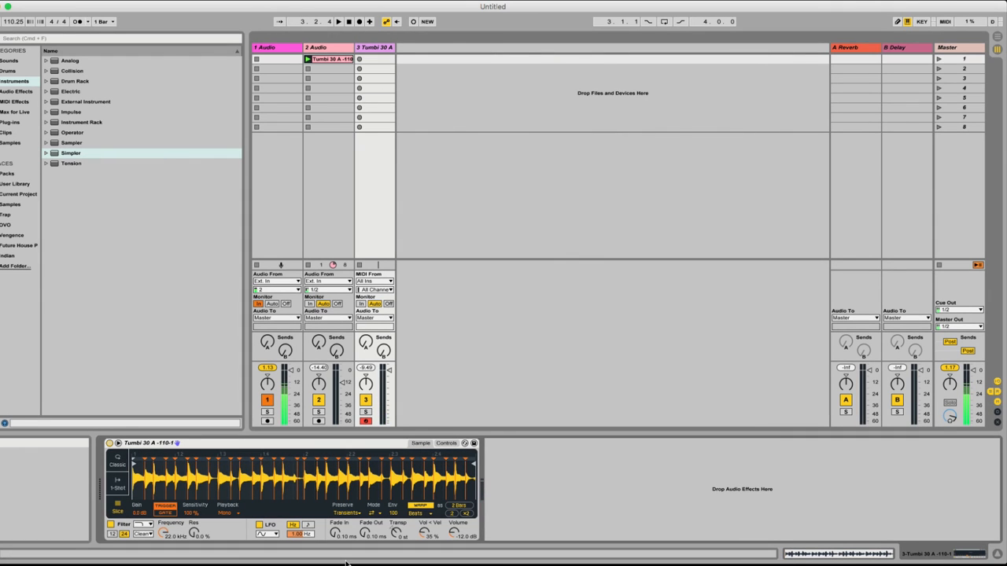
mouse_move(445, 365)
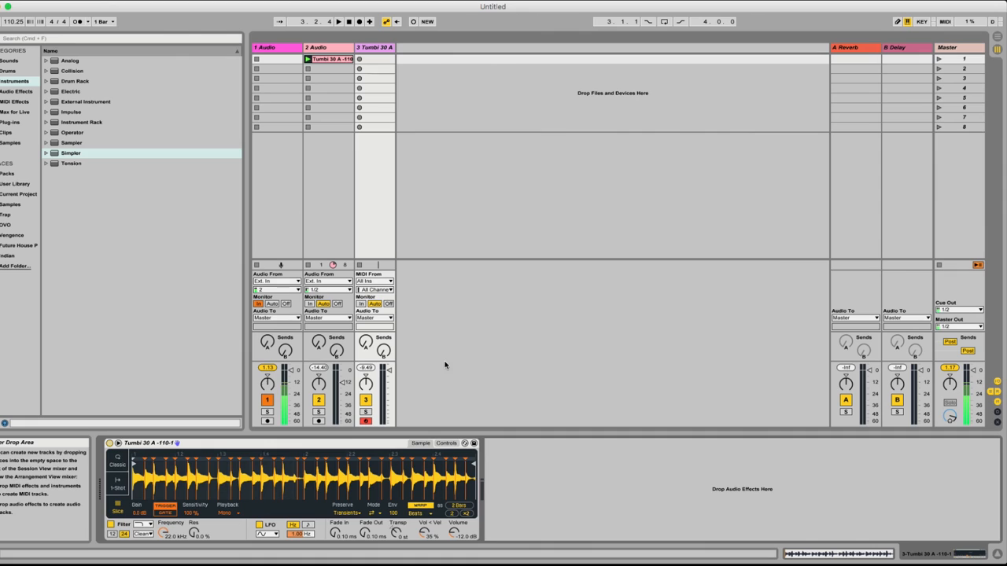